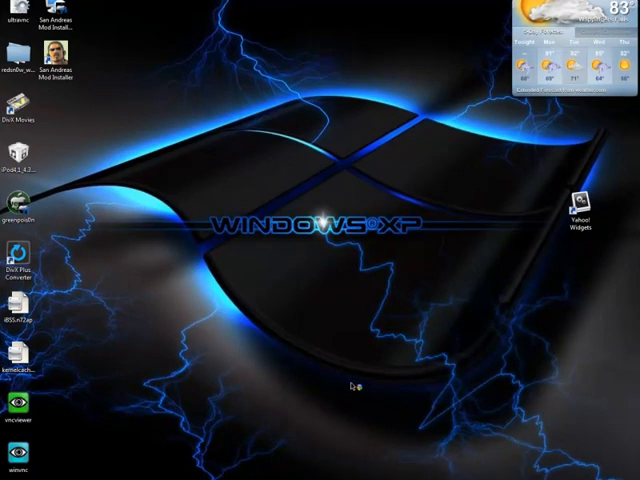
{"action": "mouse_move", "coordinate": [364, 344]}
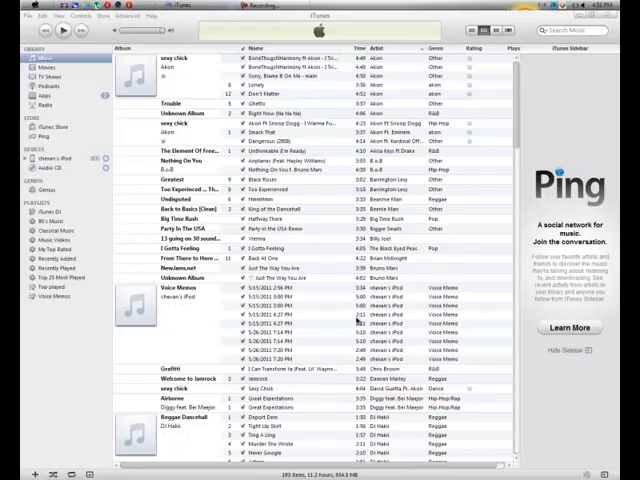
{"action": "mouse_move", "coordinate": [398, 216]}
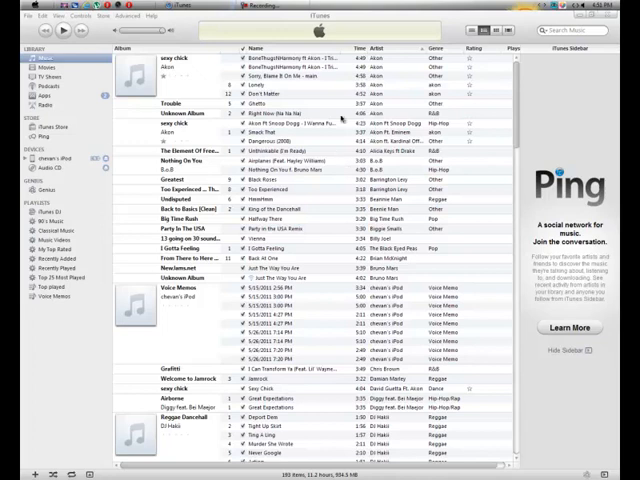
{"action": "left_click", "coordinate": [600, 350]}
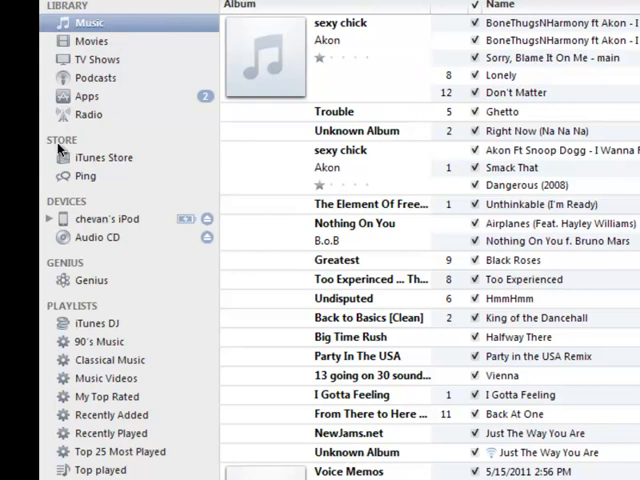
{"action": "mouse_move", "coordinate": [64, 280]}
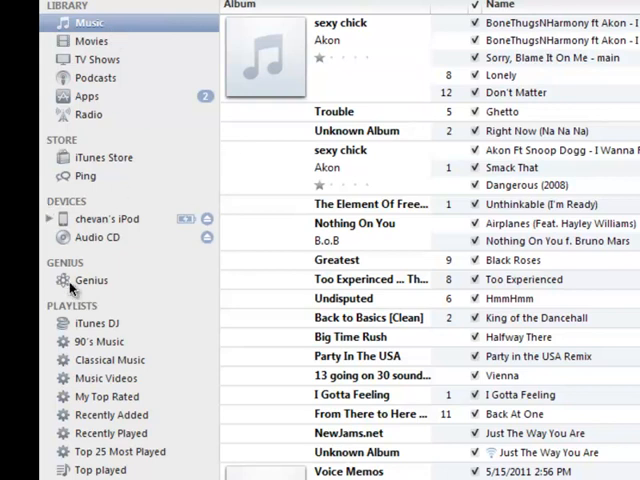
{"action": "mouse_move", "coordinate": [184, 320]}
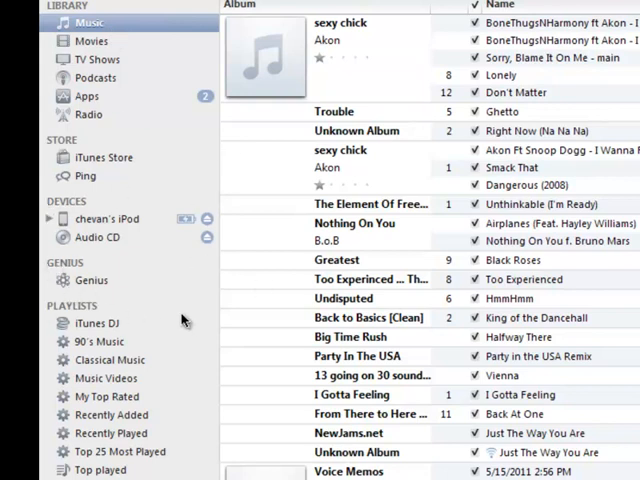
{"action": "mouse_move", "coordinate": [92, 218]}
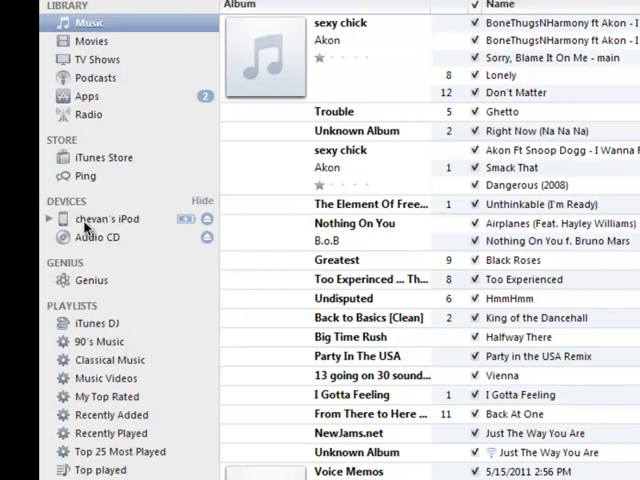
{"action": "mouse_move", "coordinate": [88, 222]}
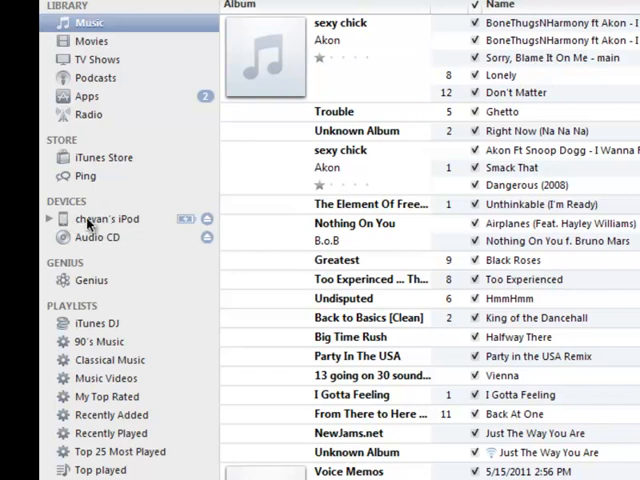
Show the connected iPod's Summary page with its capacity, software version and options
{"action": "left_click", "coordinate": [104, 218]}
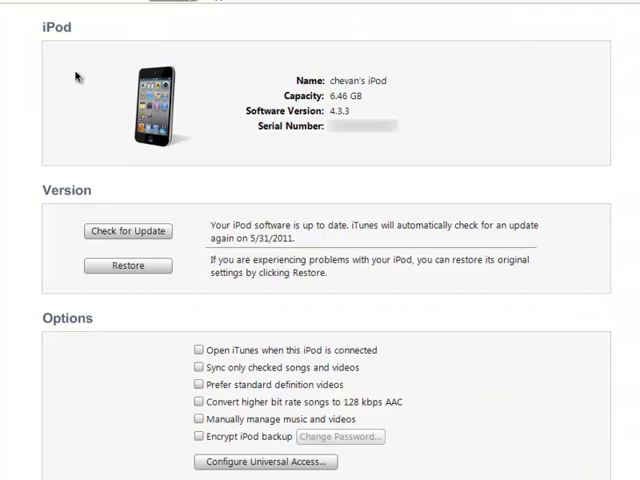
{"action": "mouse_move", "coordinate": [36, 168]}
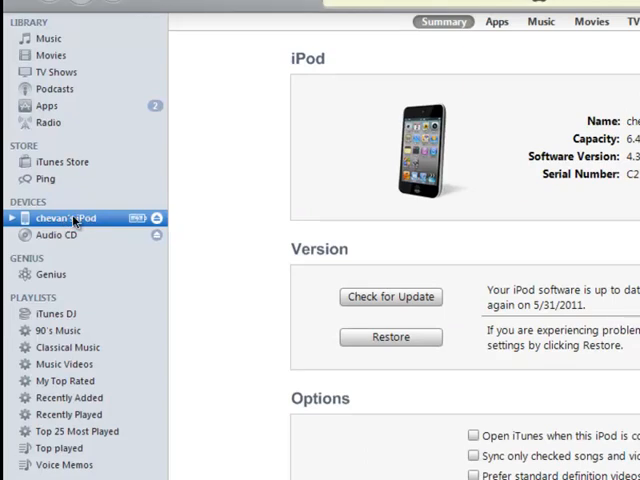
Bring up the iPod's action menu with Eject, Sync, Transfer Purchases, Back Up and Restore
{"action": "right_click", "coordinate": [72, 218]}
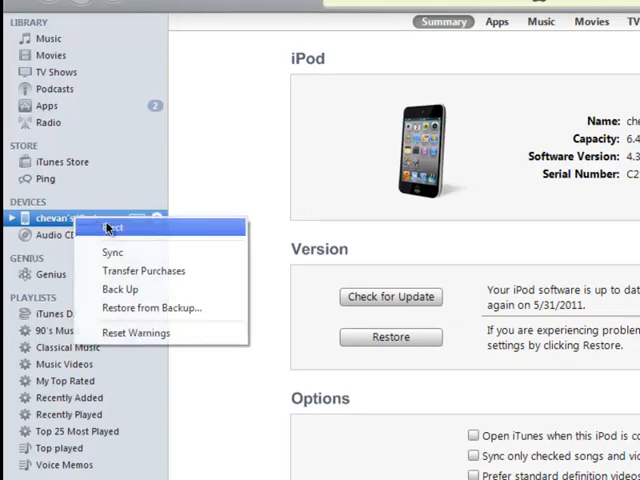
{"action": "mouse_move", "coordinate": [112, 252]}
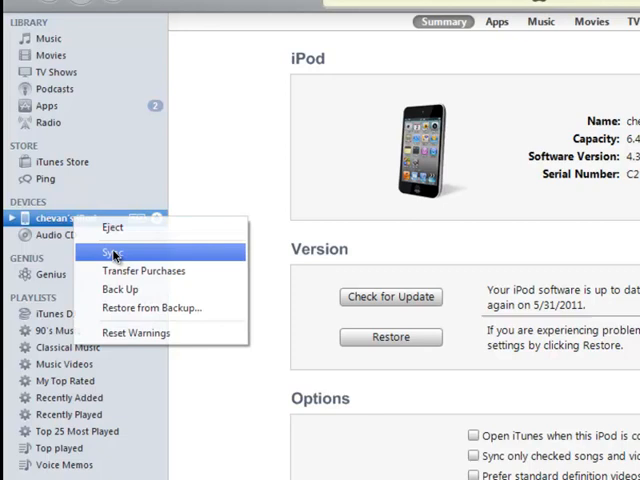
{"action": "mouse_move", "coordinate": [144, 272]}
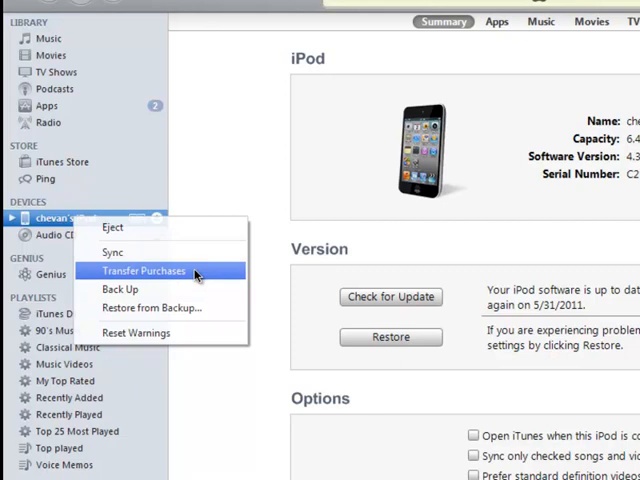
{"action": "mouse_move", "coordinate": [120, 288]}
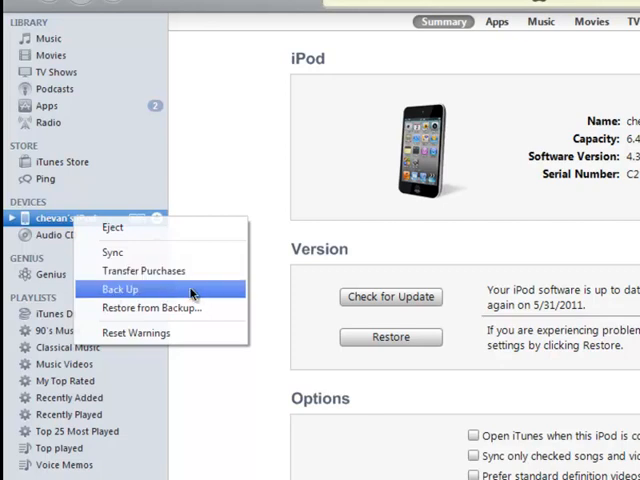
{"action": "mouse_move", "coordinate": [152, 308]}
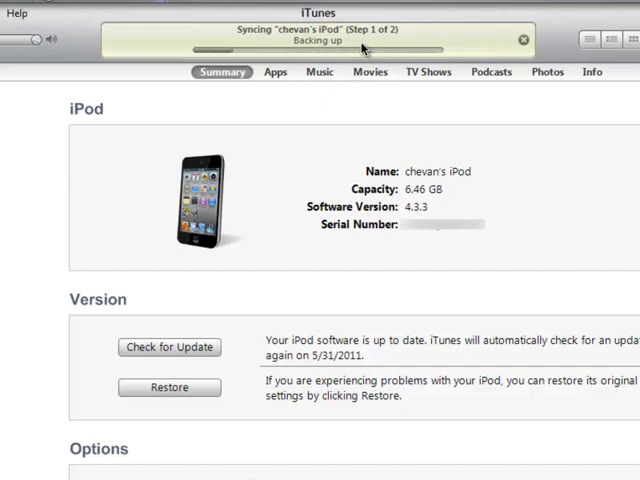
{"action": "mouse_move", "coordinate": [376, 12]}
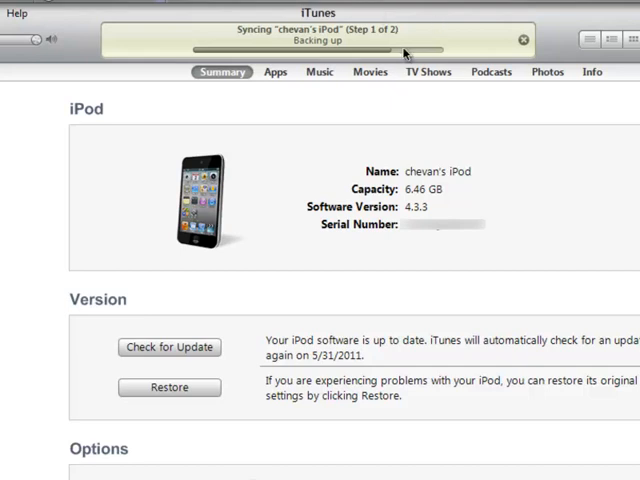
{"action": "mouse_move", "coordinate": [404, 52]}
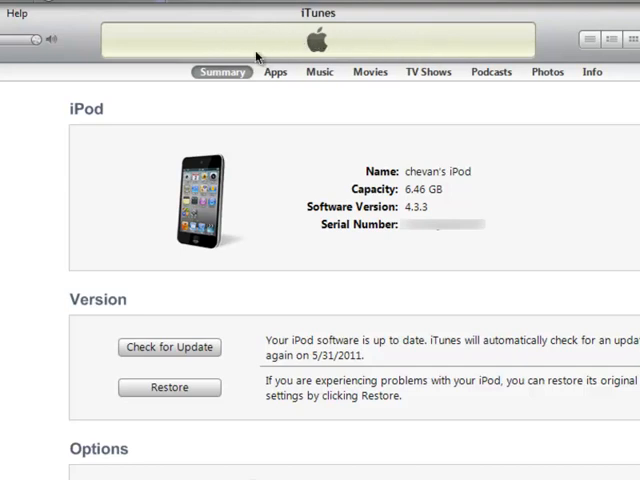
{"action": "mouse_move", "coordinate": [264, 190]}
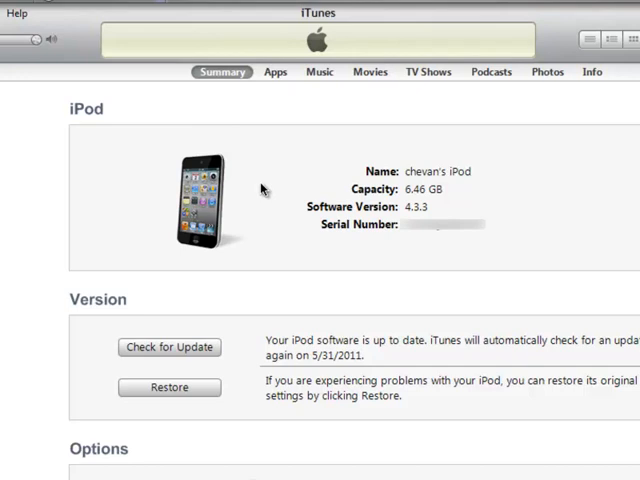